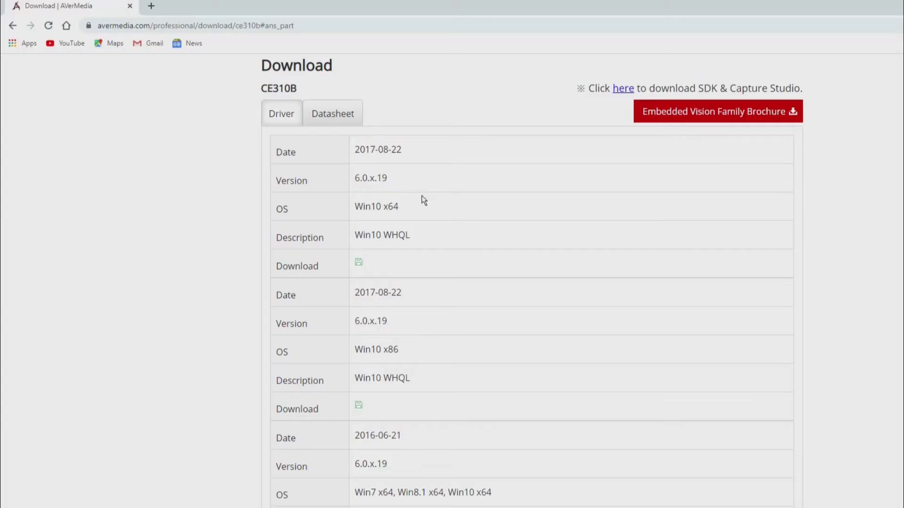
mouse_move(507, 411)
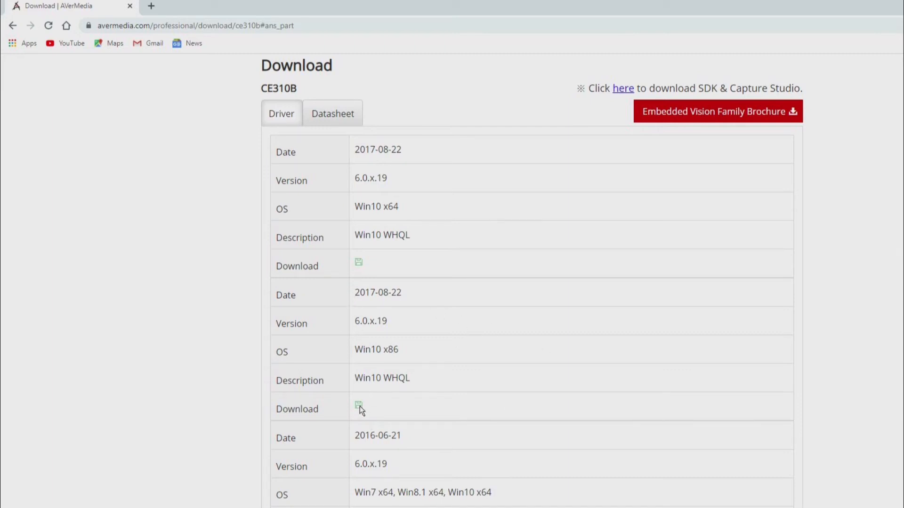
Download the CE310B 2016-06-21 Windows Driver for Win7, Win8.1 and Win10 x64.
scroll(down, 3)
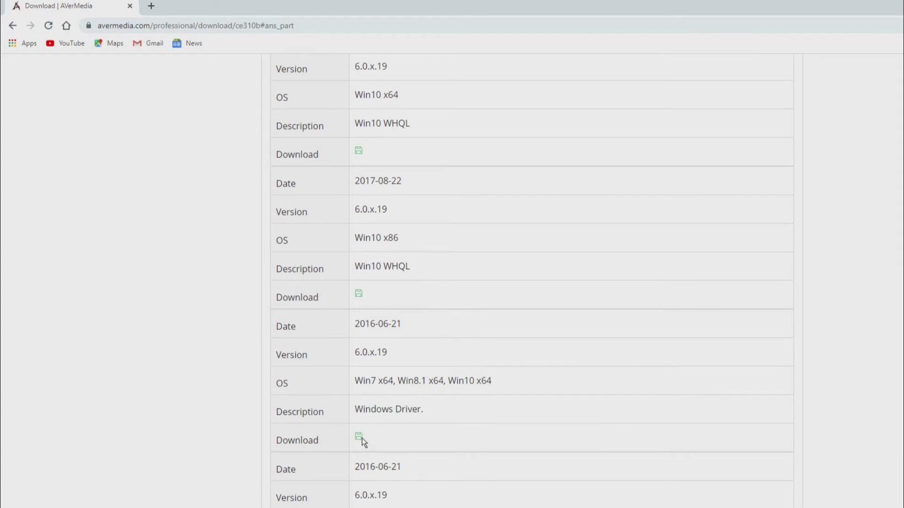
click(358, 438)
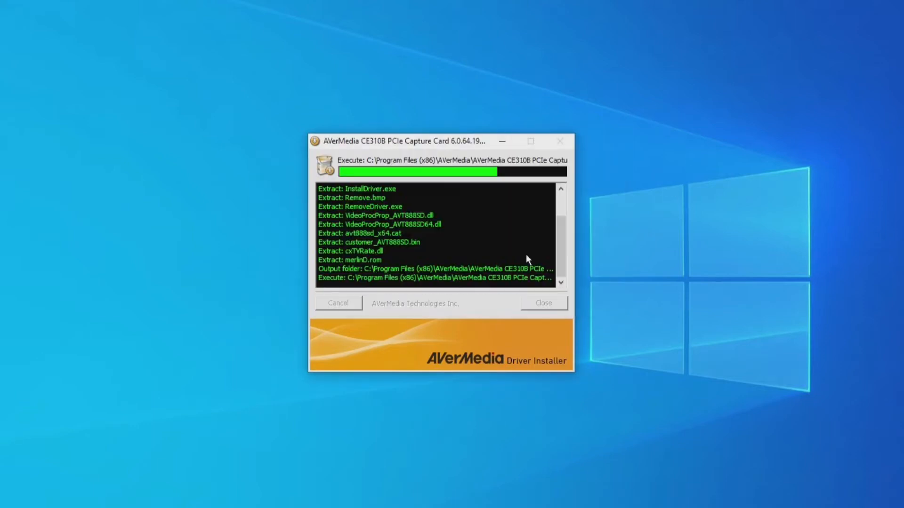
mouse_move(646, 227)
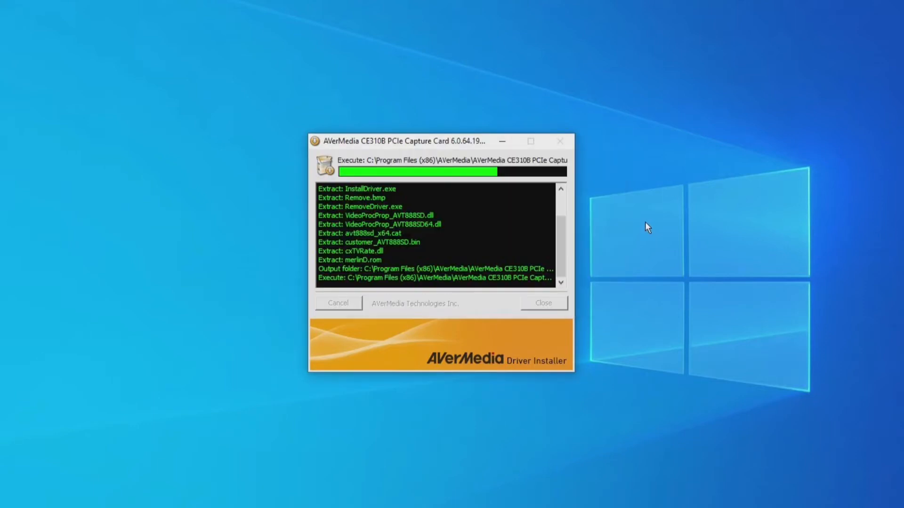